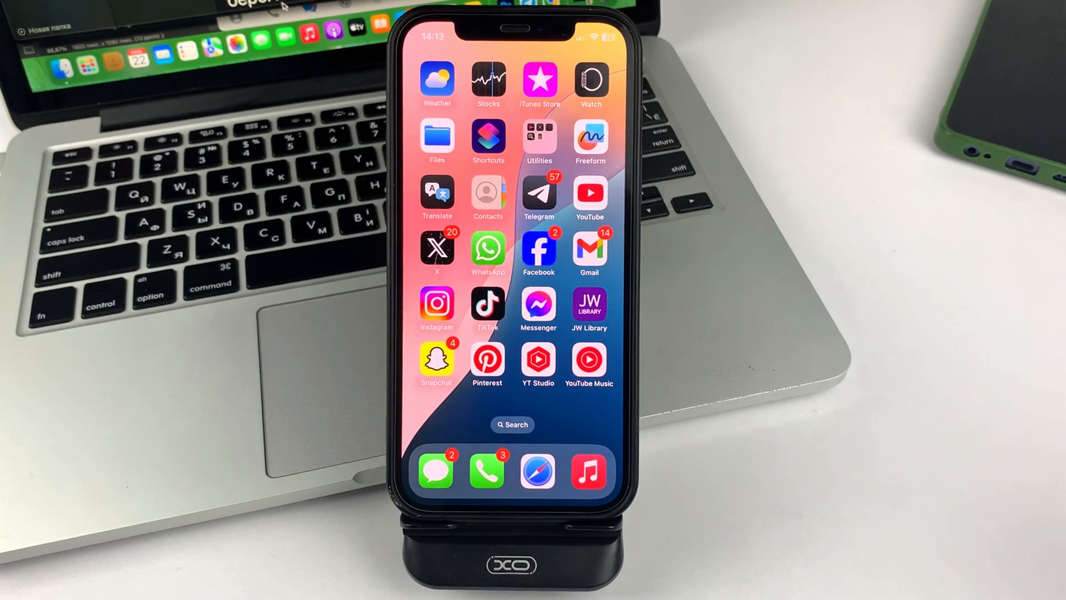
Step: Launch Telegram and go to Settings > Data and Storage, scrolled to Connection Type
left_click(538, 196)
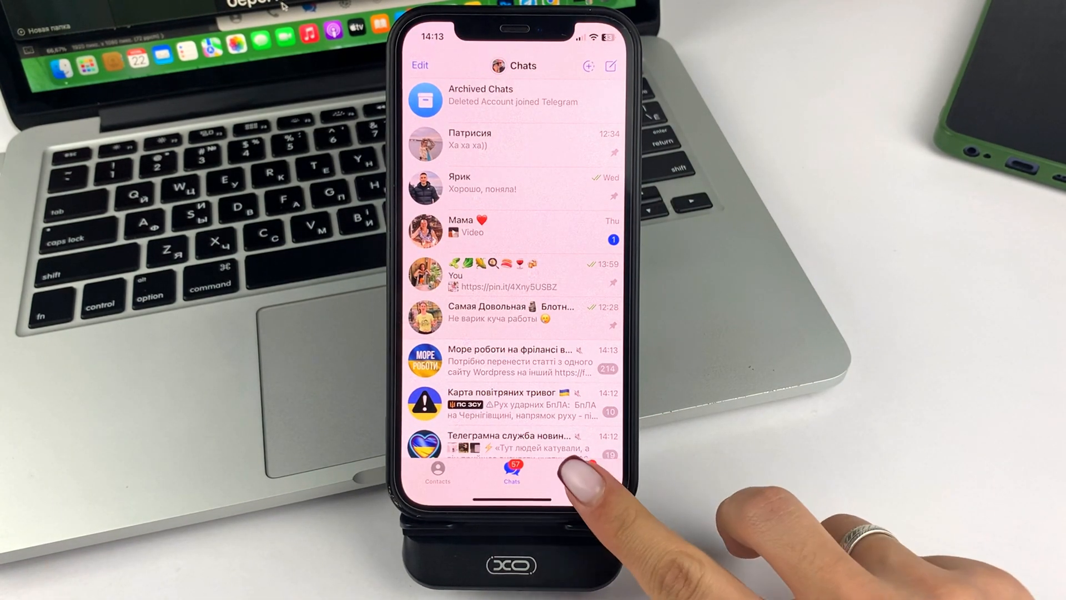
left_click(585, 473)
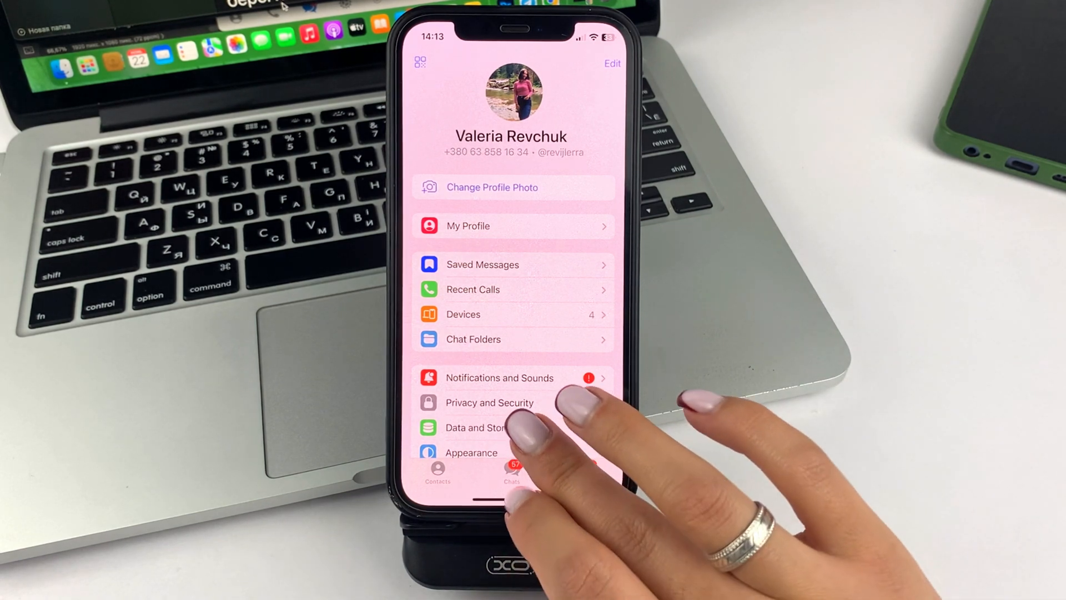
left_click(475, 427)
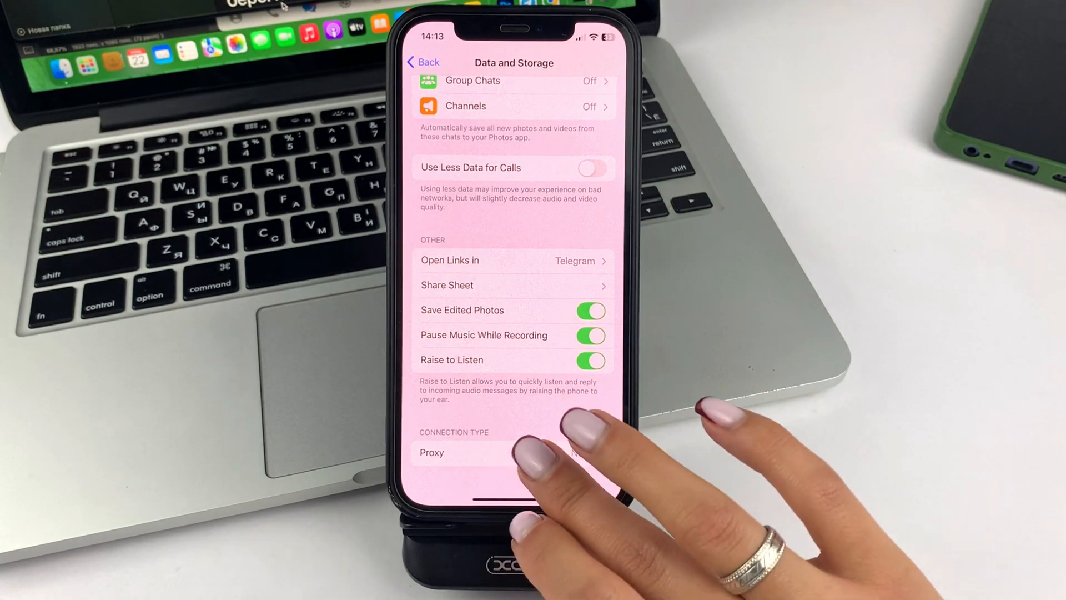
Step: Open Proxy settings and start a new SOCKS5 proxy entry
left_click(432, 452)
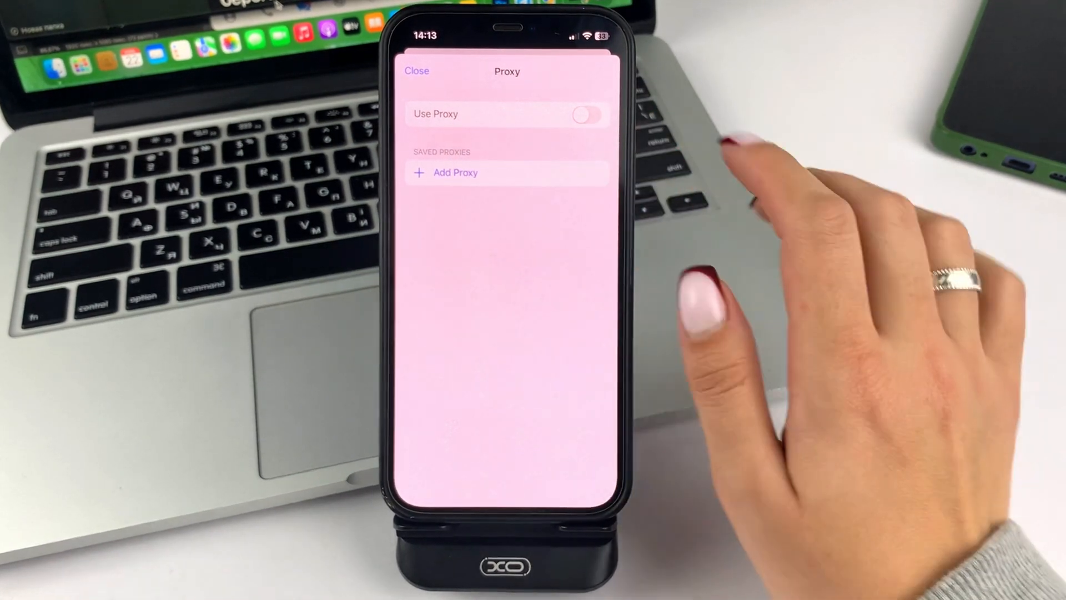
left_click(455, 172)
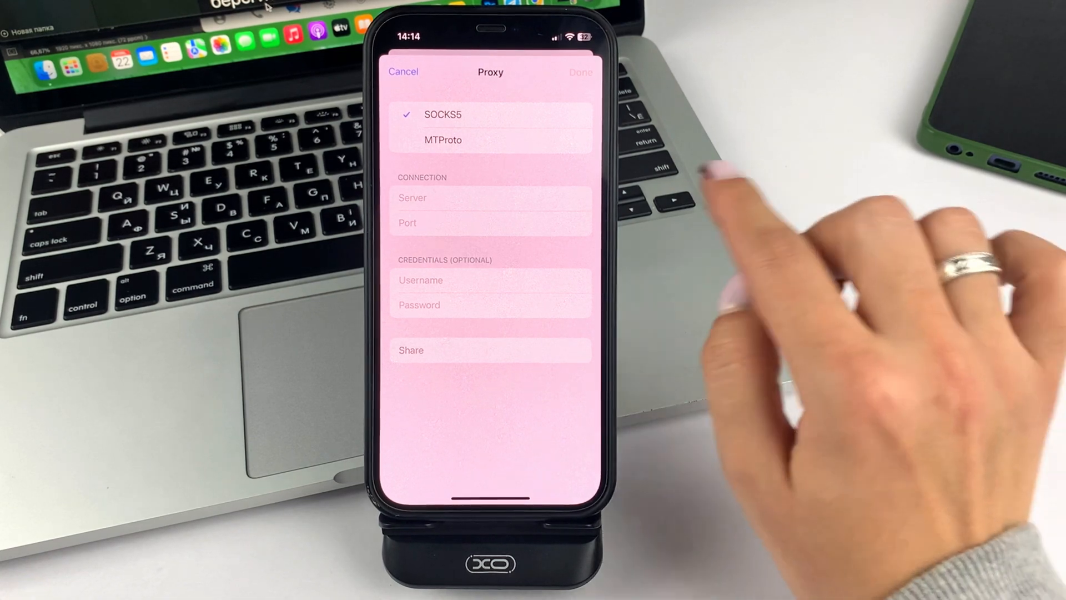
Step: Enter server 12345 and port 12345 for the new proxy
left_click(490, 197)
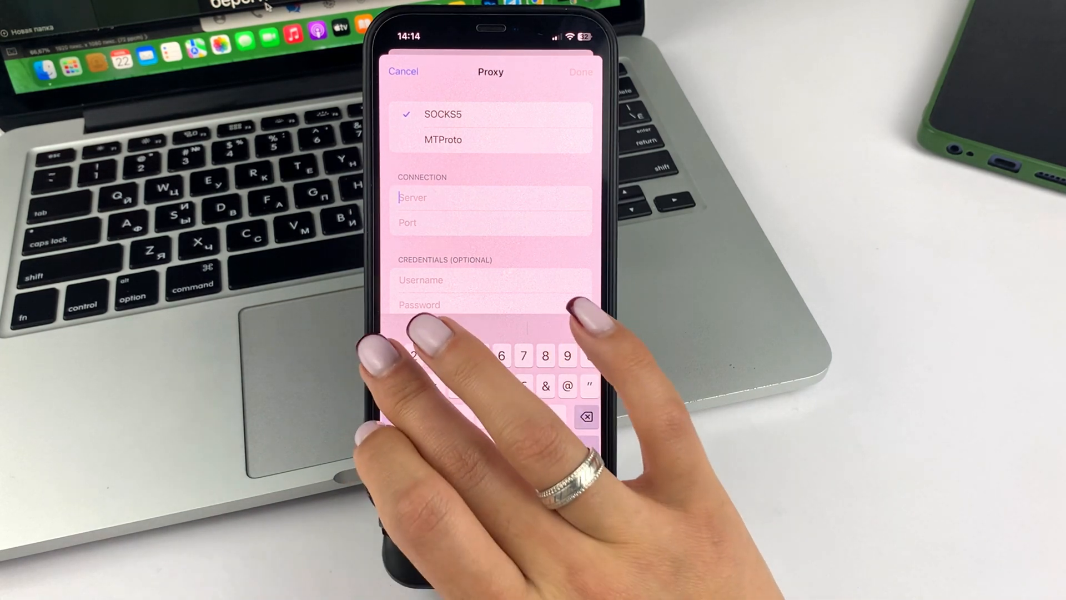
type("12345")
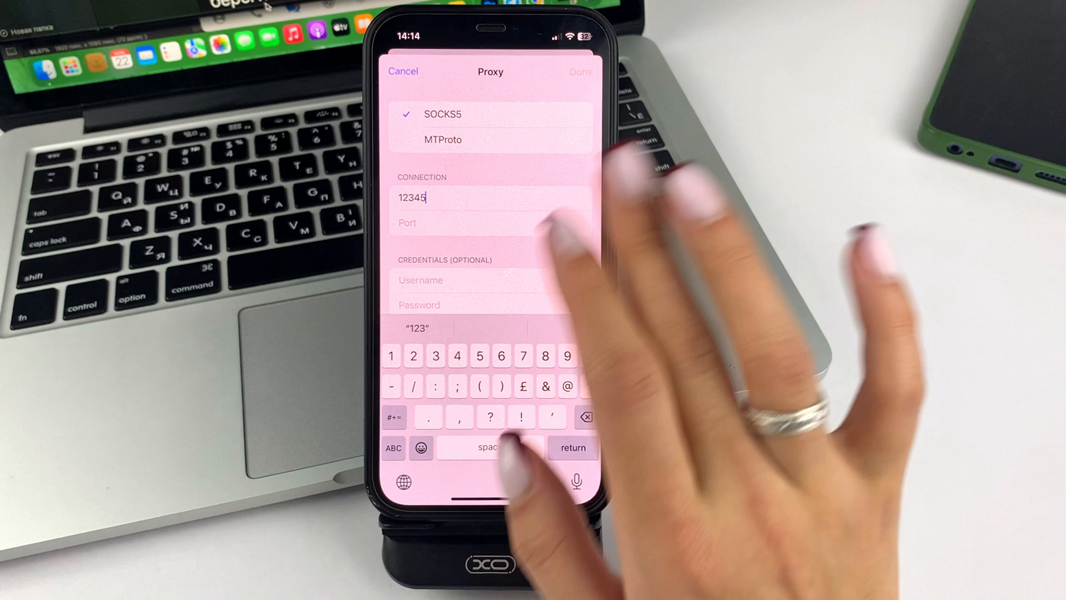
left_click(490, 222)
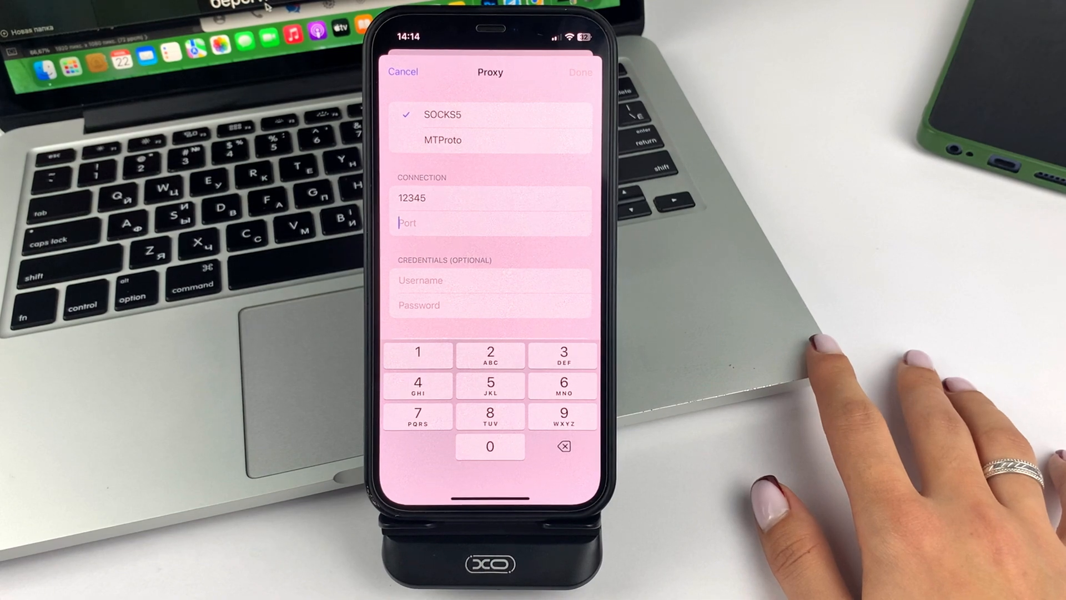
type("12")
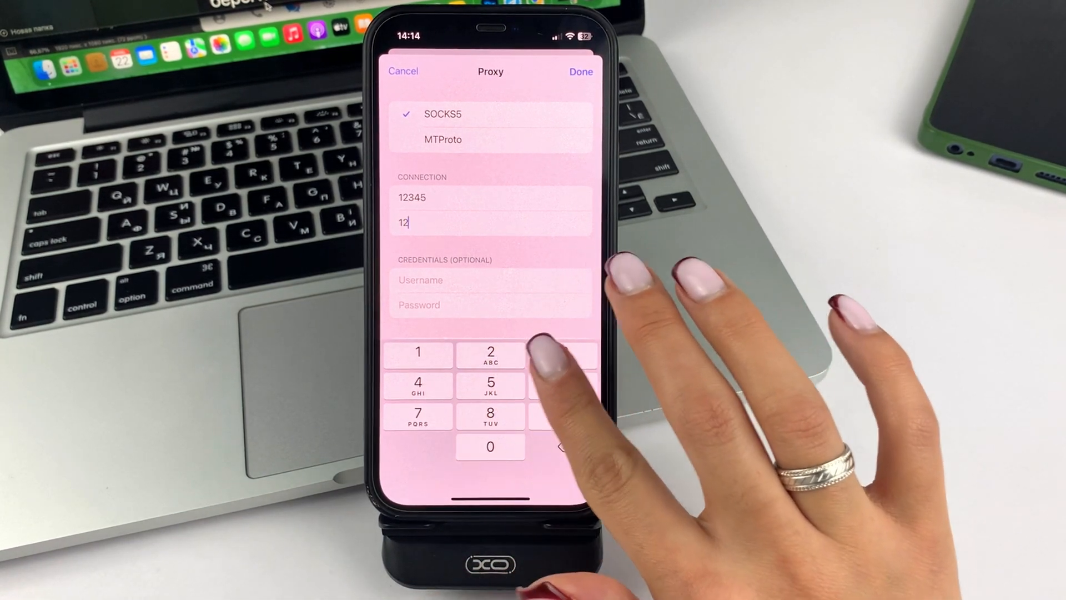
type("345")
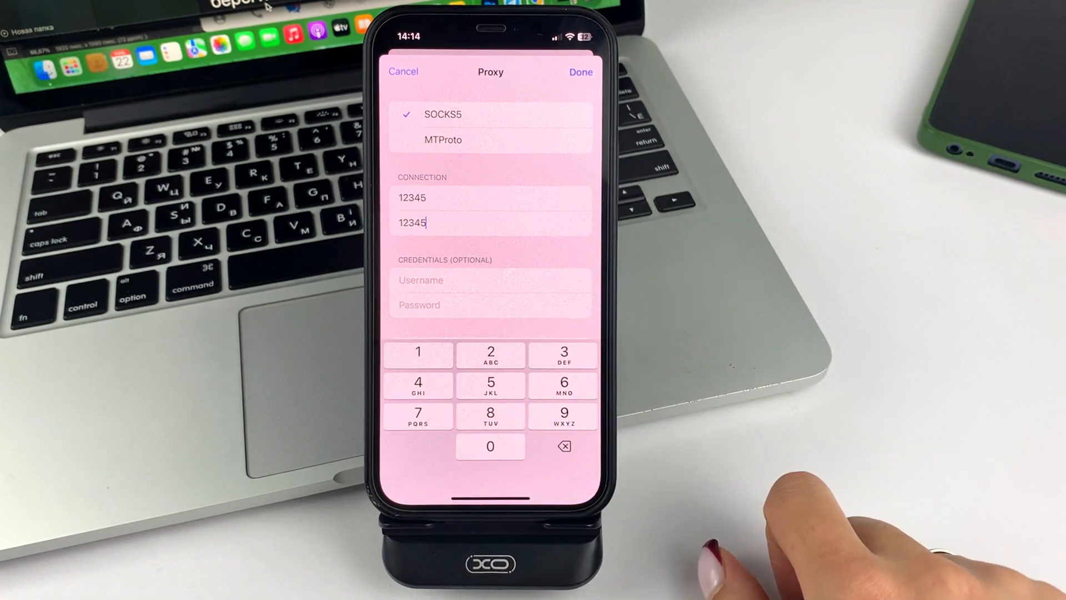
left_click(489, 279)
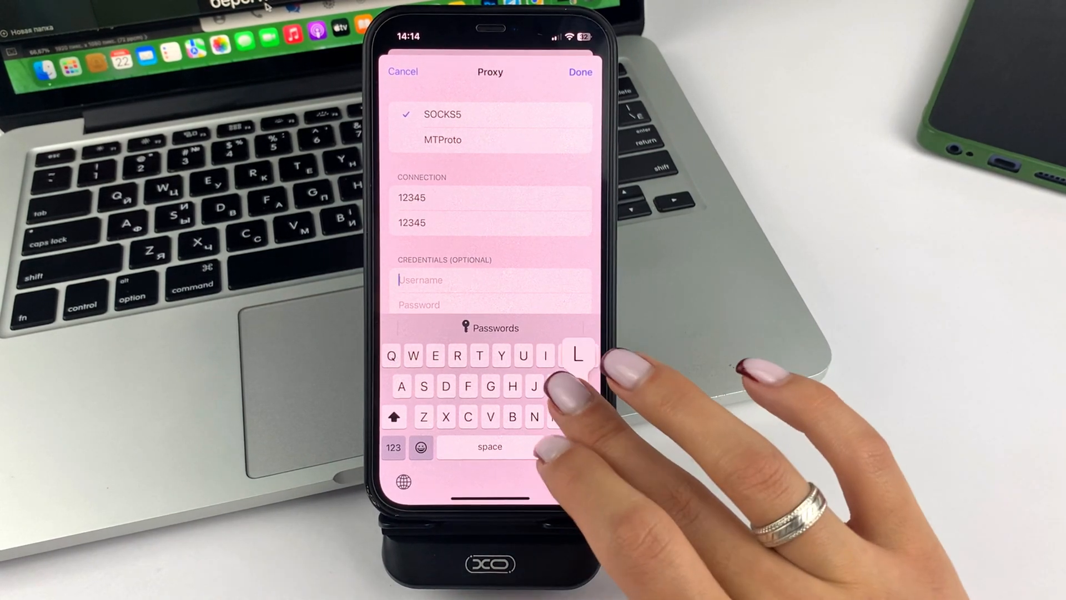
Step: Enter the proxy username 'Lera' and scroll down the form
type("Lera")
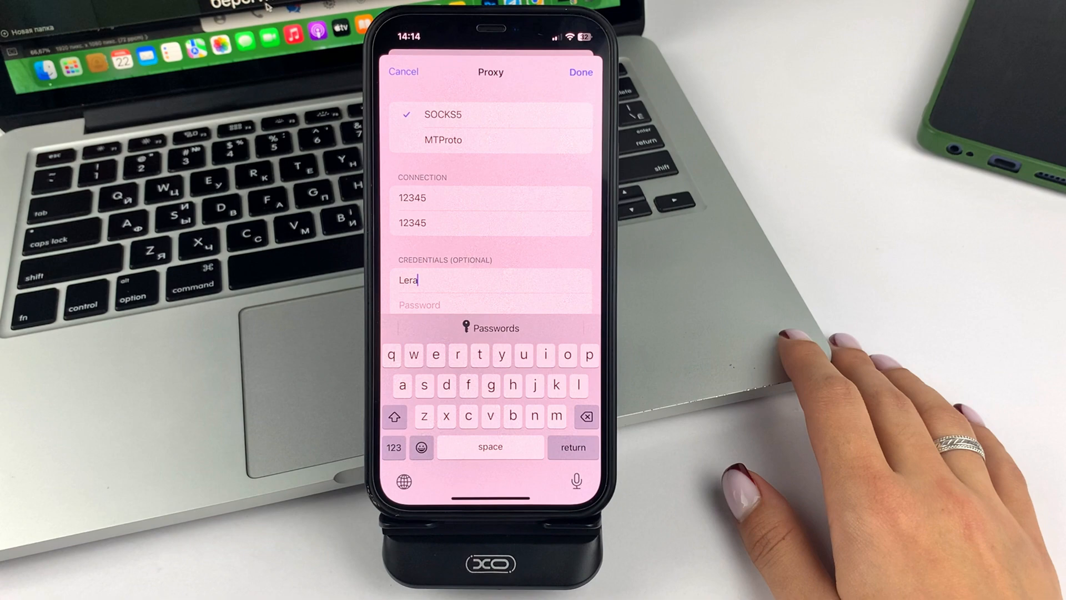
scroll("down", 3)
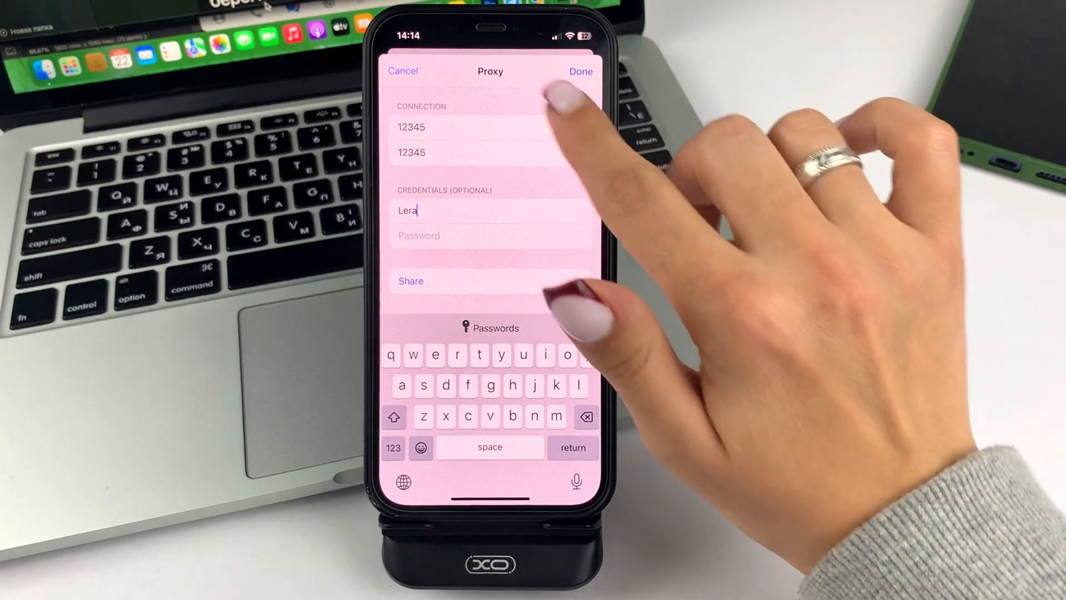
left_click(579, 71)
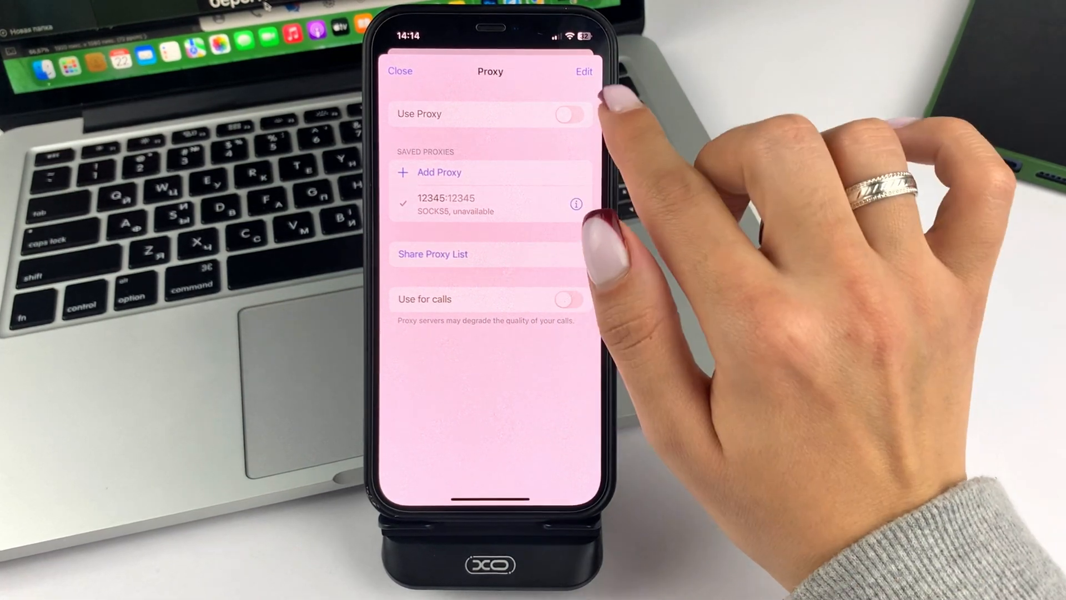
left_click(569, 114)
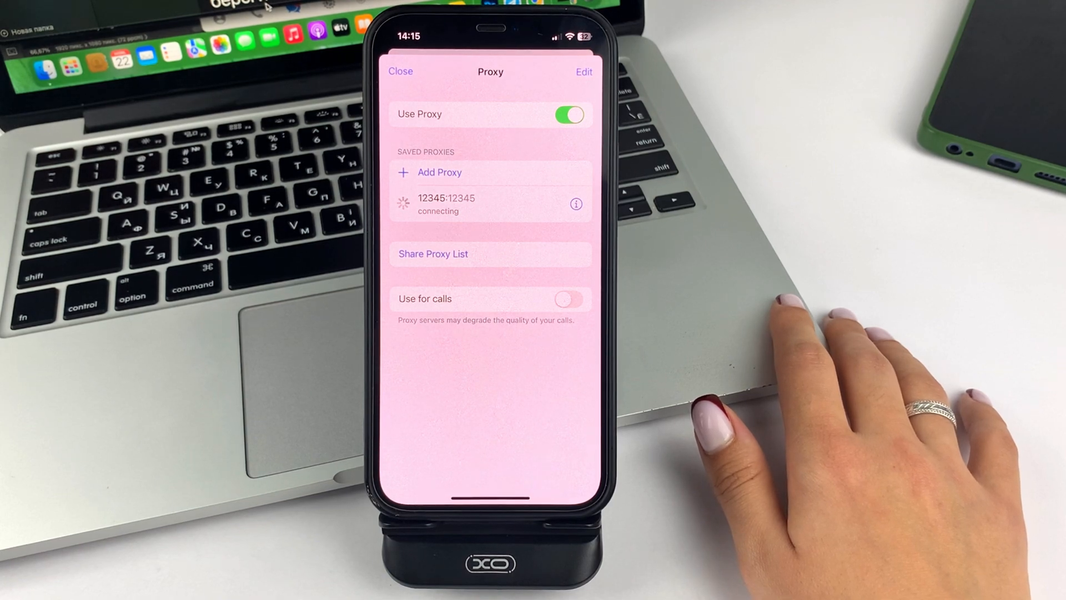
Step: Turn Use Proxy off and return to the iPhone home screen
left_click(568, 114)
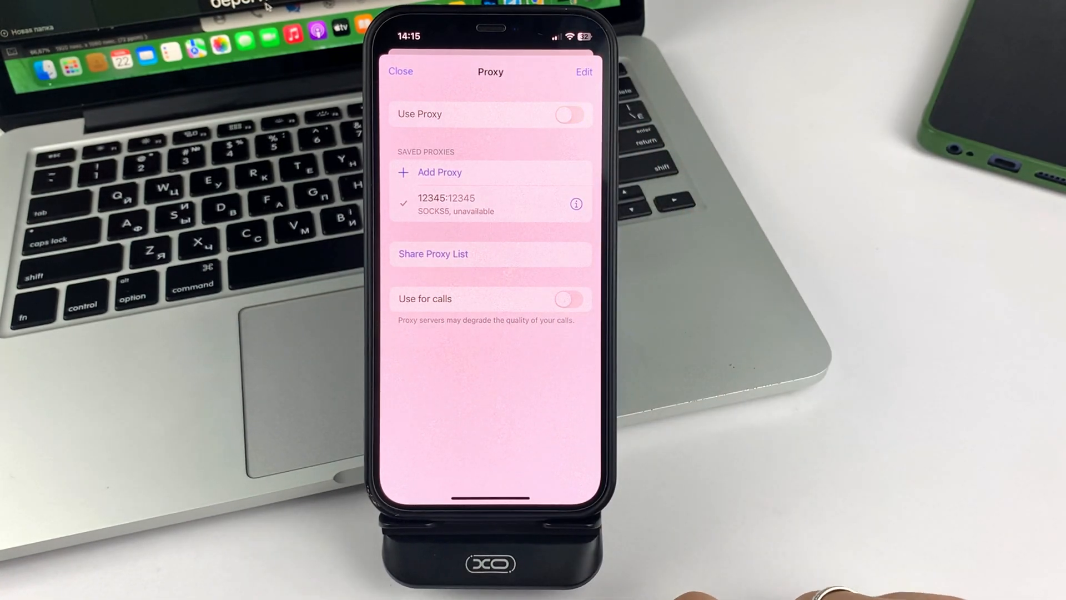
left_click(401, 70)
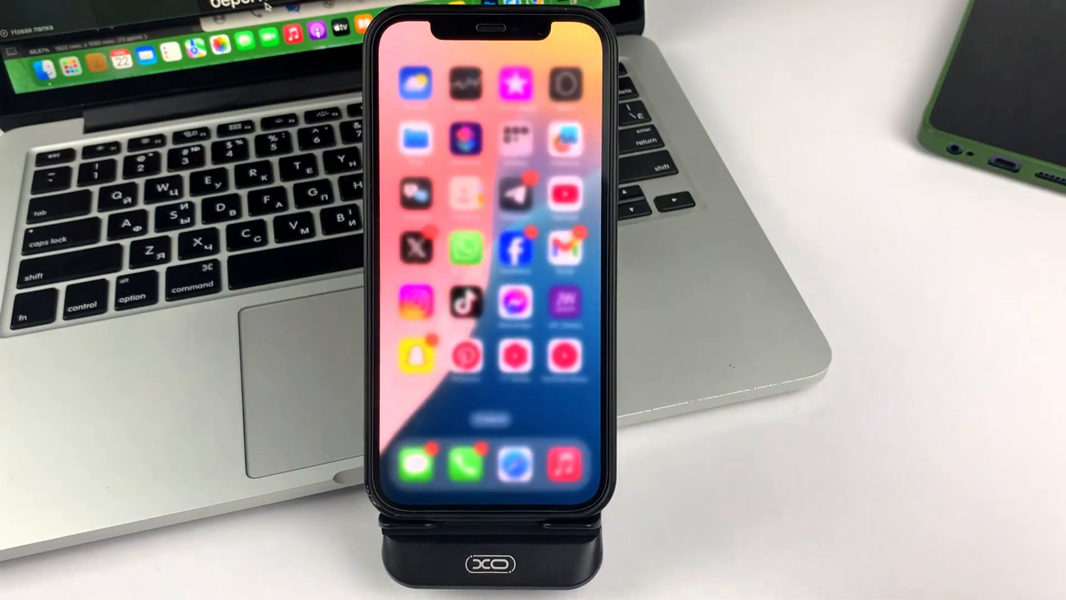